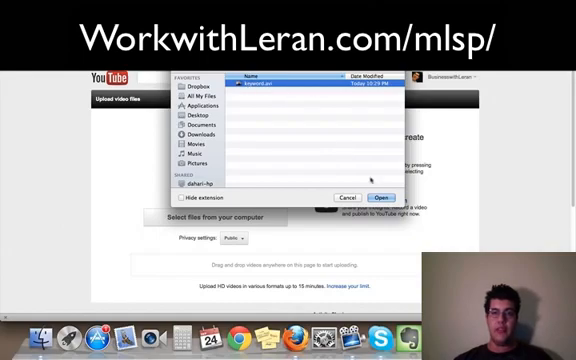
Choose the video file in the picker so it starts uploading to YouTube.
{"action": "left_click", "coordinate": [380, 196]}
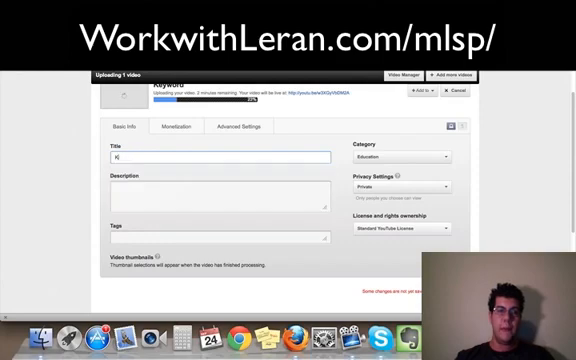
Title the video 'Make Money - How to Make Money'.
{"action": "type", "text": "Make Money - How to Make Money"}
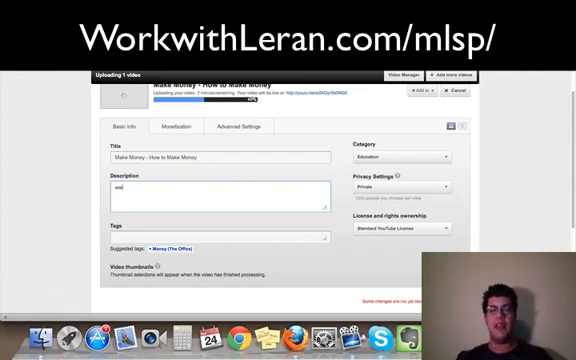
{"action": "type", "text": "www.website"}
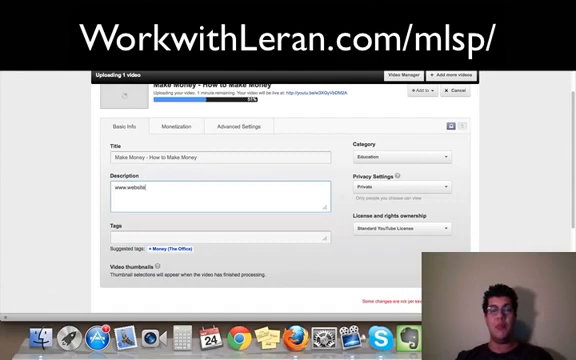
{"action": "type", "text": ".com"}
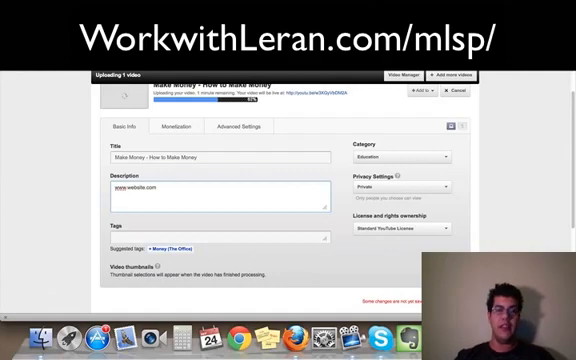
{"action": "type", "text": "M"}
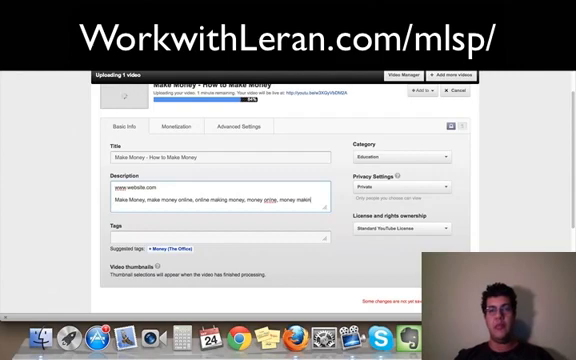
{"action": "type", "text": "online"}
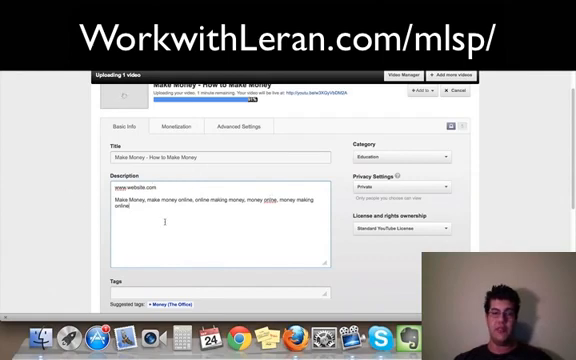
{"action": "scroll", "scroll_direction": "down", "scroll_amount": 3}
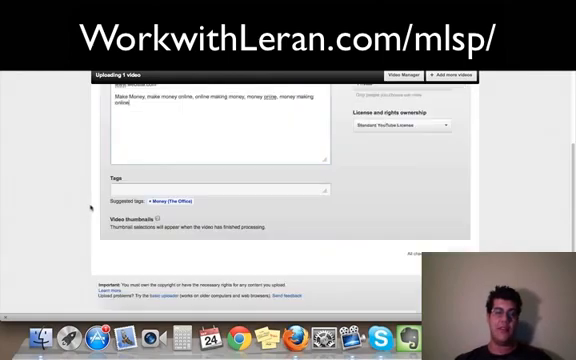
{"action": "scroll", "scroll_direction": "down", "scroll_amount": 3}
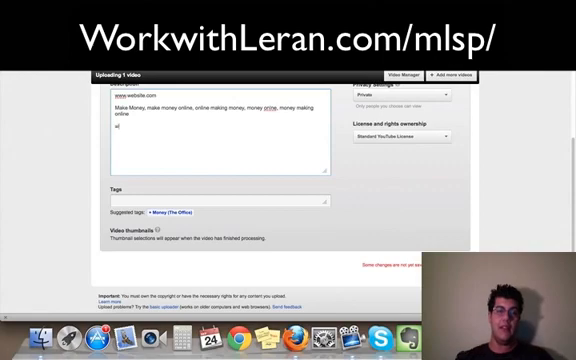
{"action": "type", "text": "www.website.com"}
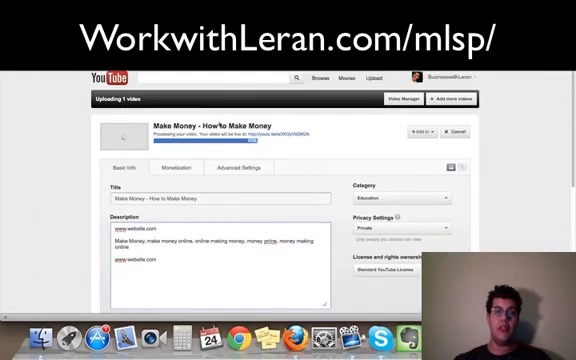
Scroll down the upload page until the upload completes and thumbnail choices appear.
{"action": "scroll", "scroll_direction": "down", "scroll_amount": 3}
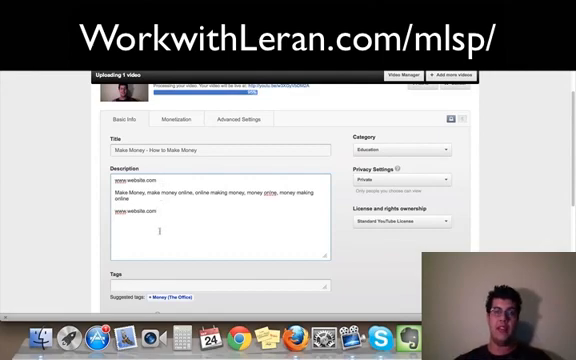
{"action": "scroll", "scroll_direction": "down", "scroll_amount": 3}
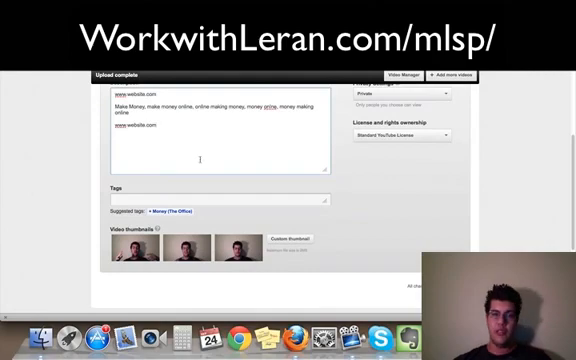